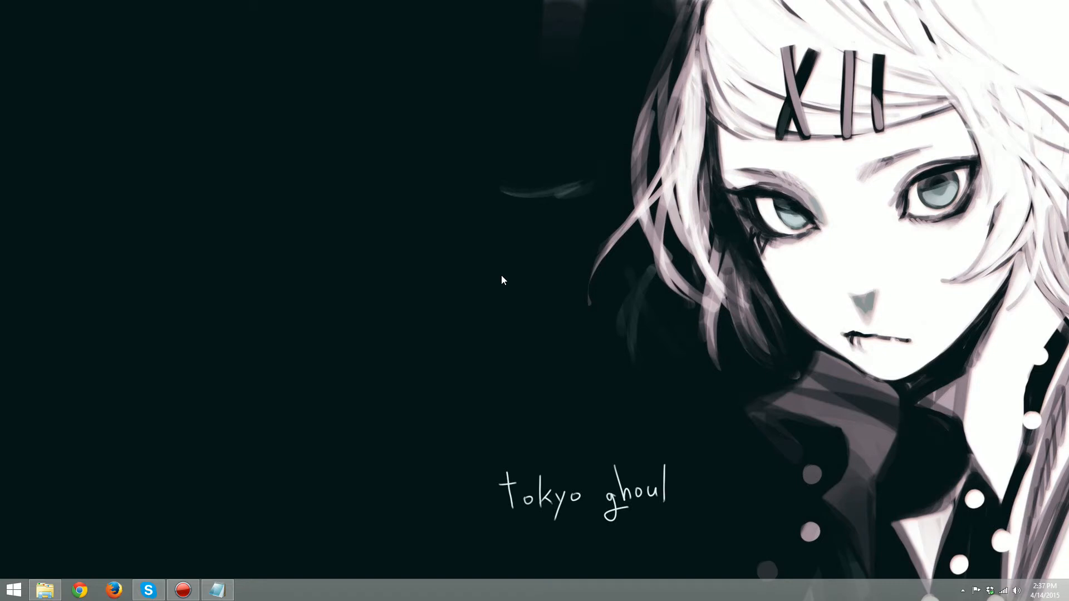
pyautogui.moveTo(506, 283)
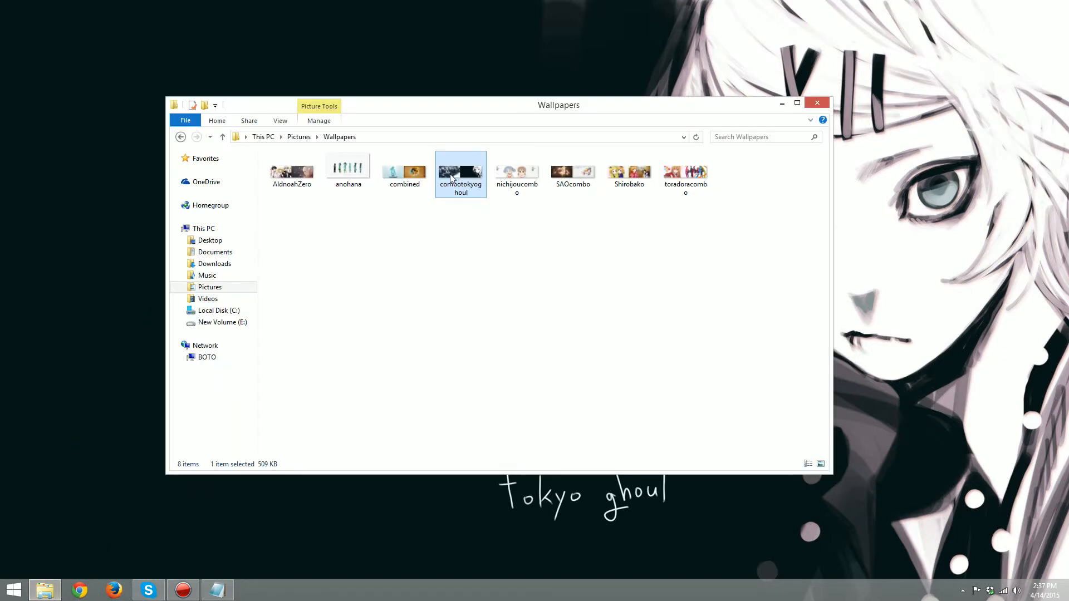
# Open the combotokyoghoul wallpaper from the Wallpapers folder in Windows Photo Viewer.
pyautogui.doubleClick(461, 172)
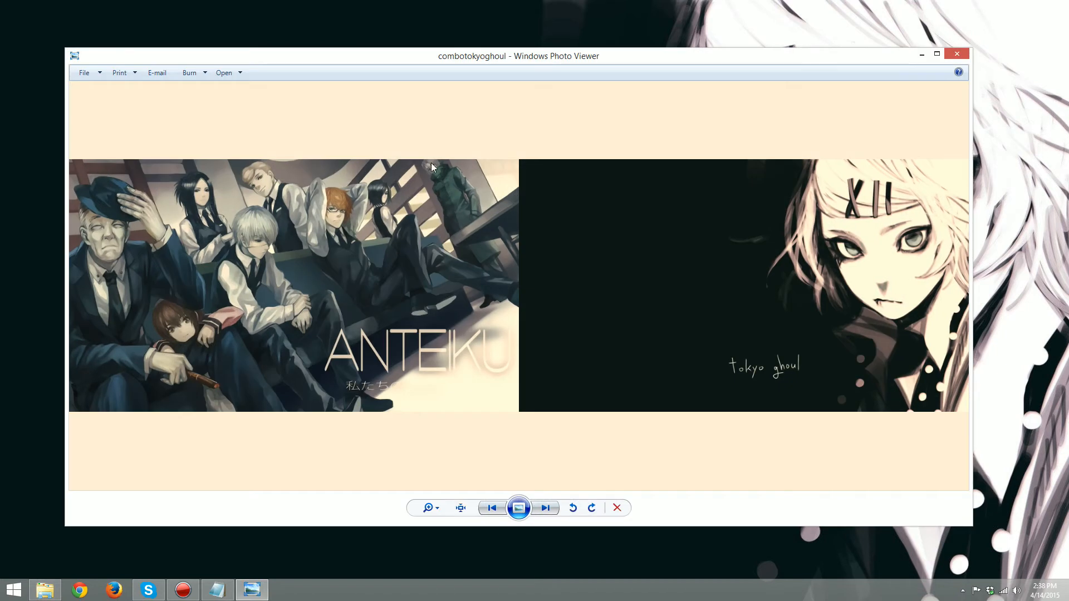
pyautogui.moveTo(312, 241)
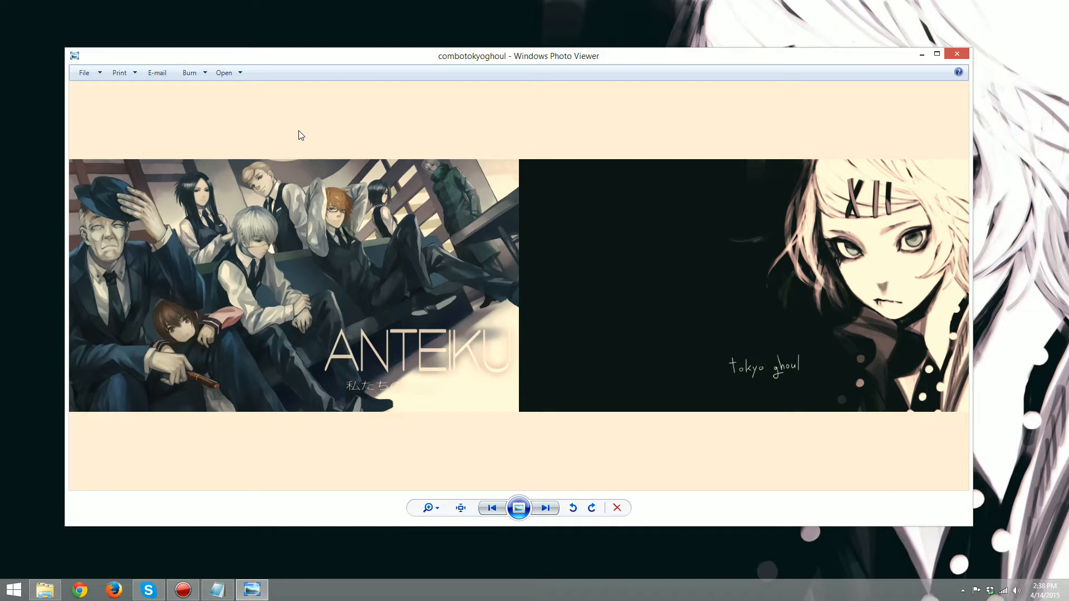
pyautogui.moveTo(741, 21)
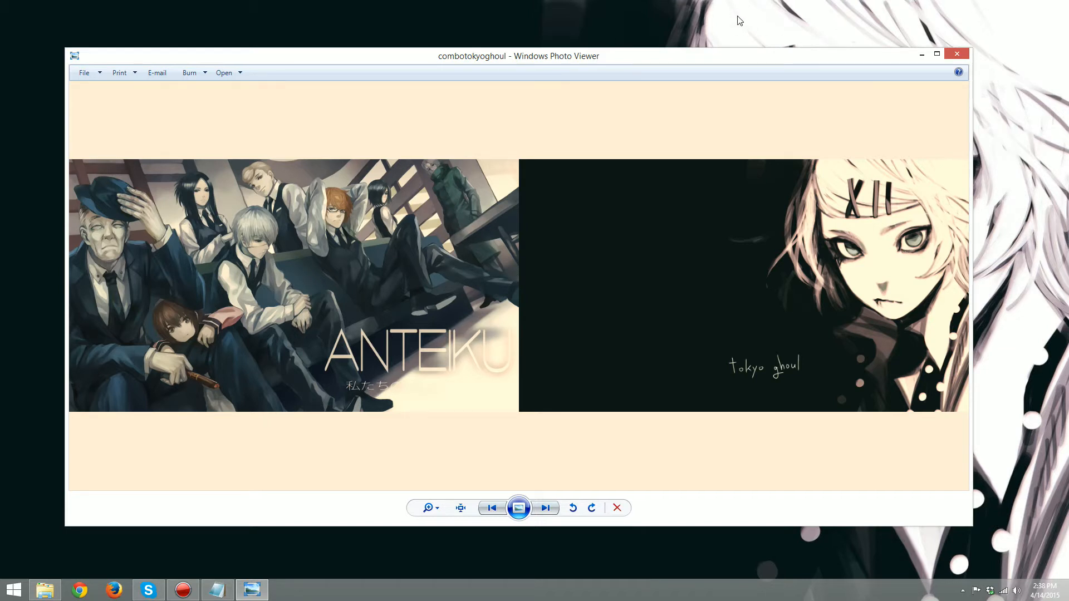
pyautogui.moveTo(669, 30)
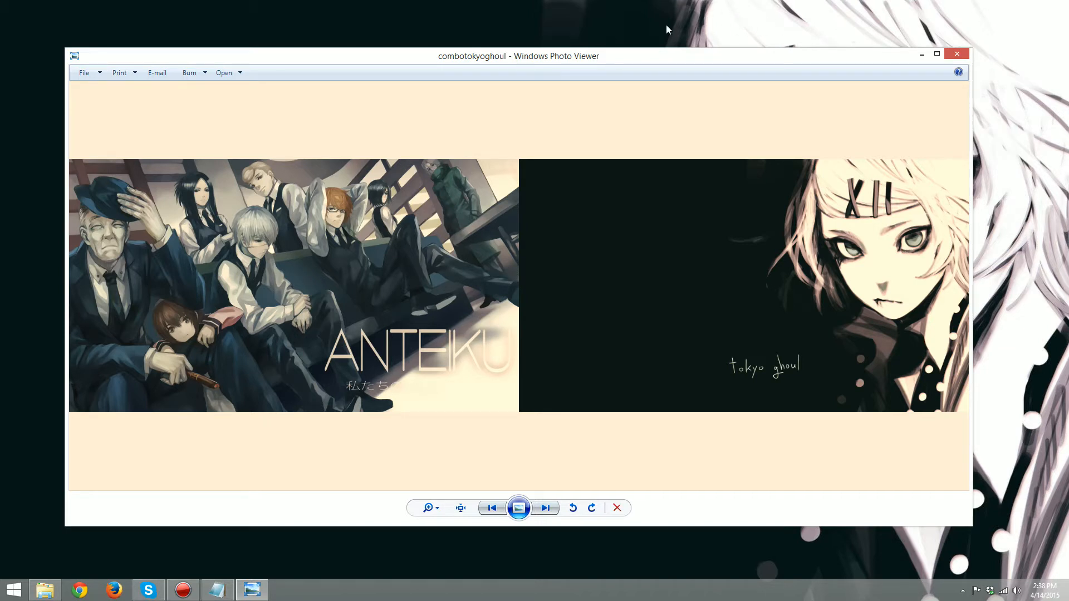
pyautogui.moveTo(519, 117)
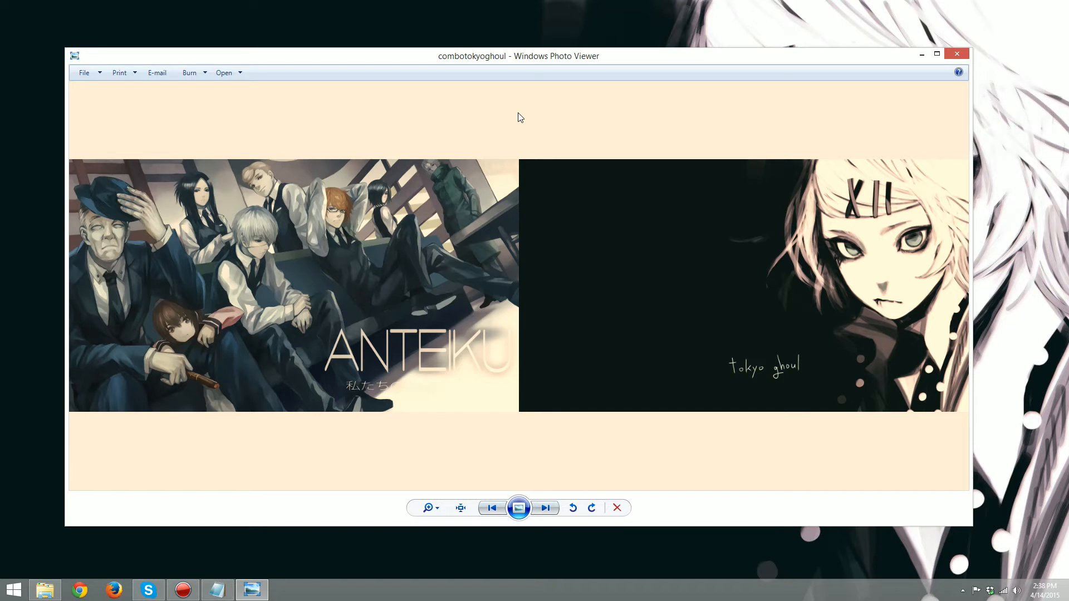
pyautogui.moveTo(507, 151)
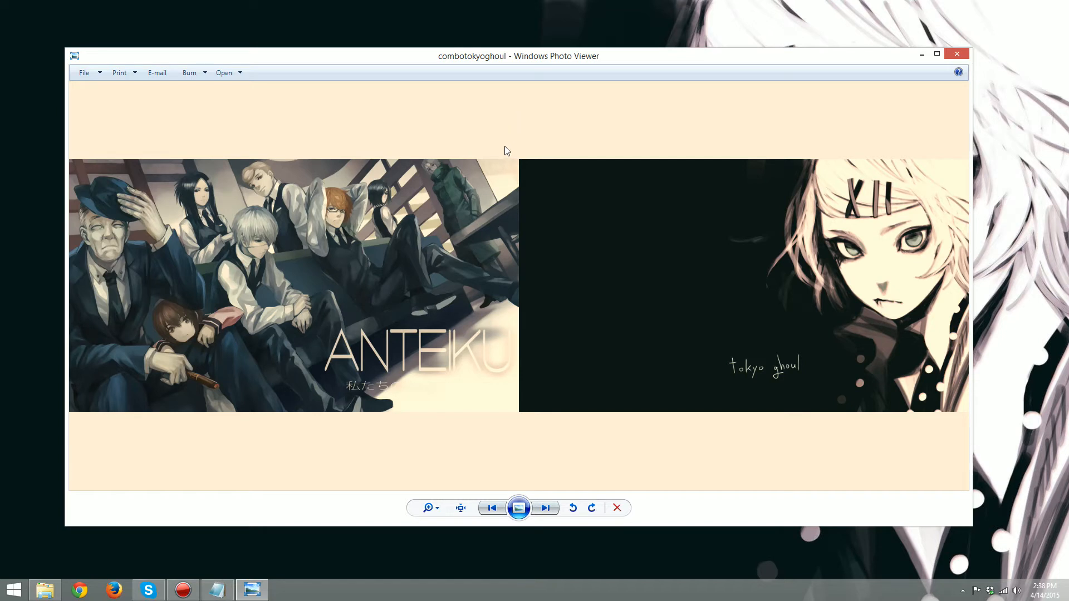
pyautogui.moveTo(661, 179)
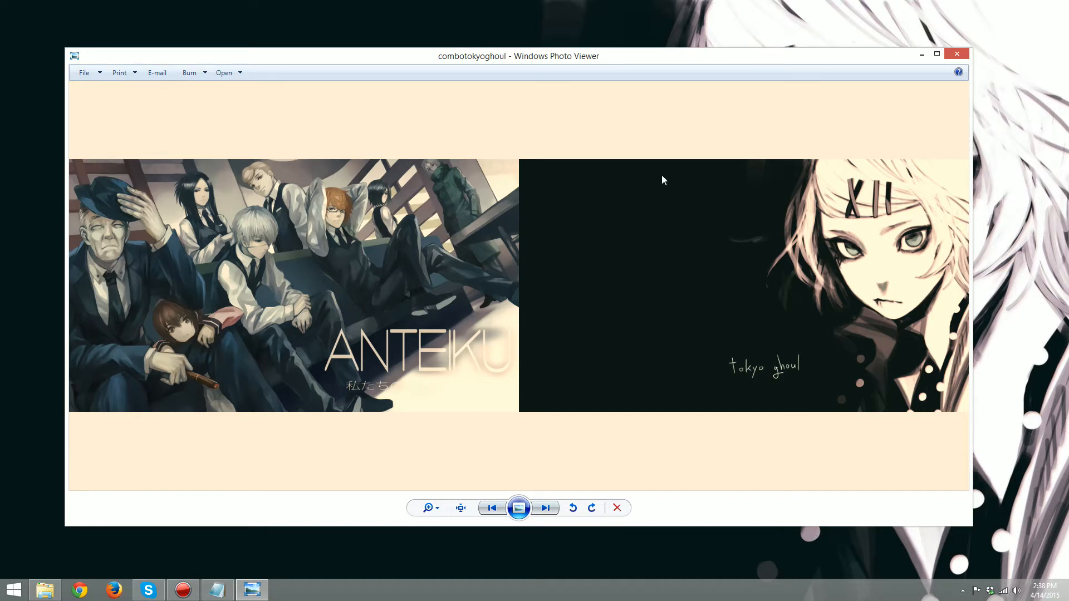
pyautogui.moveTo(957, 56)
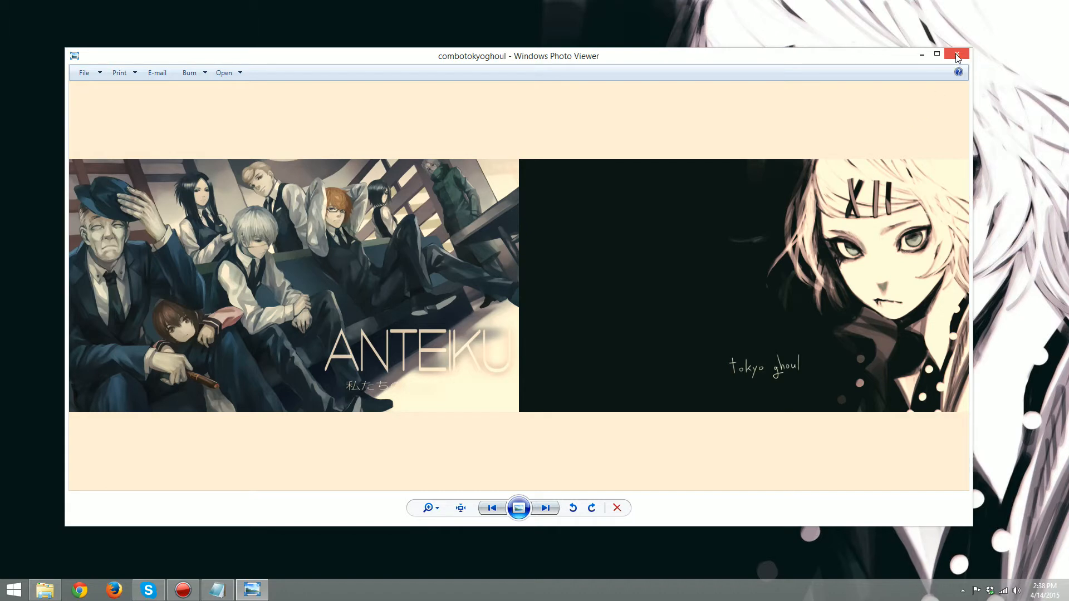
# Close Photo Viewer and the Wallpapers folder, then search for 'color management'.
pyautogui.click(957, 56)
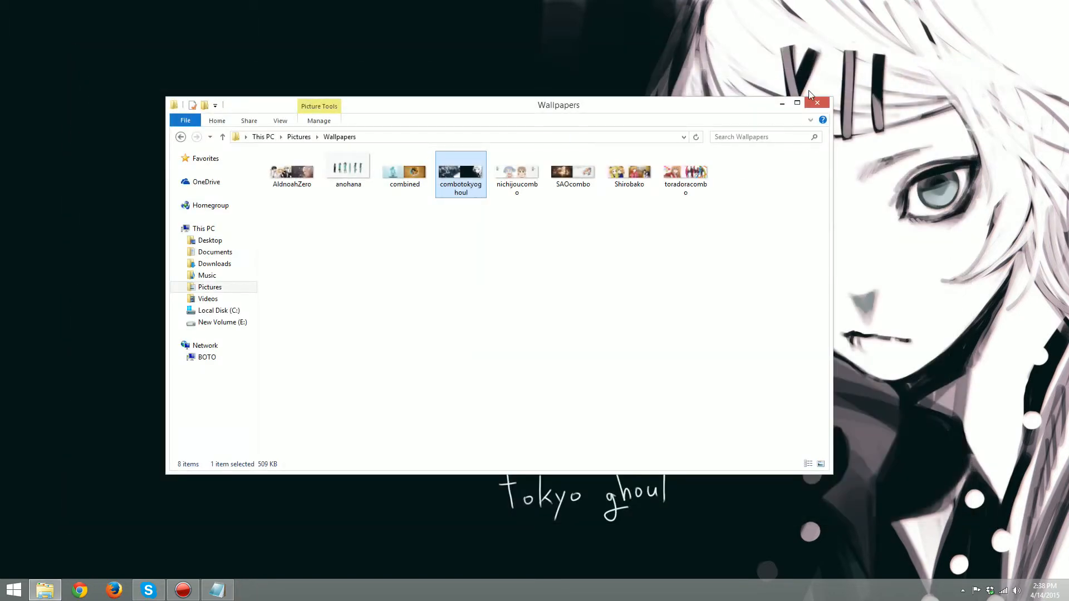
pyautogui.click(817, 103)
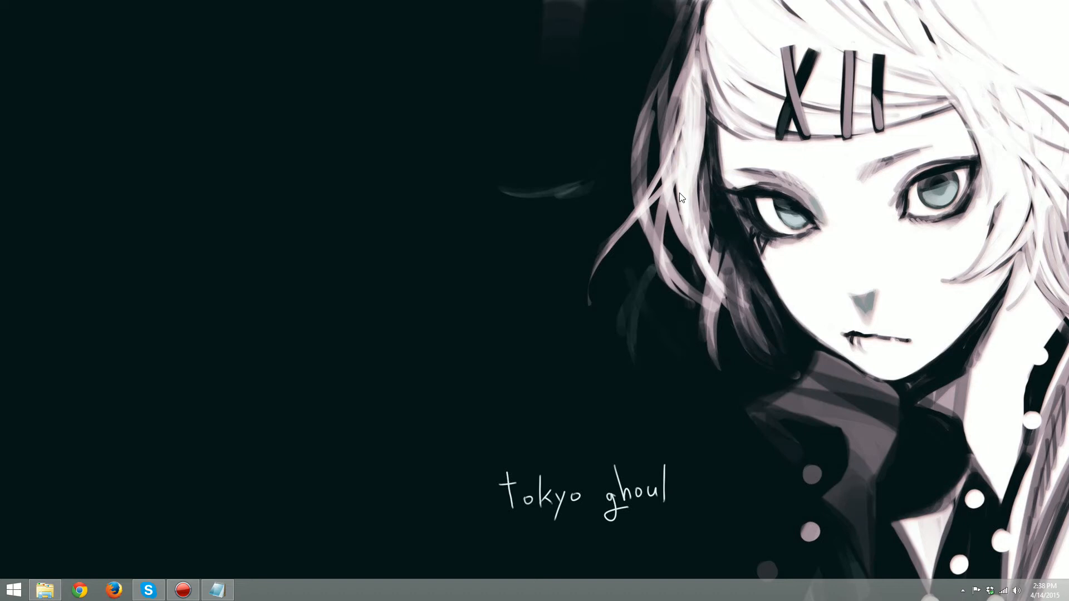
pyautogui.write('color management')
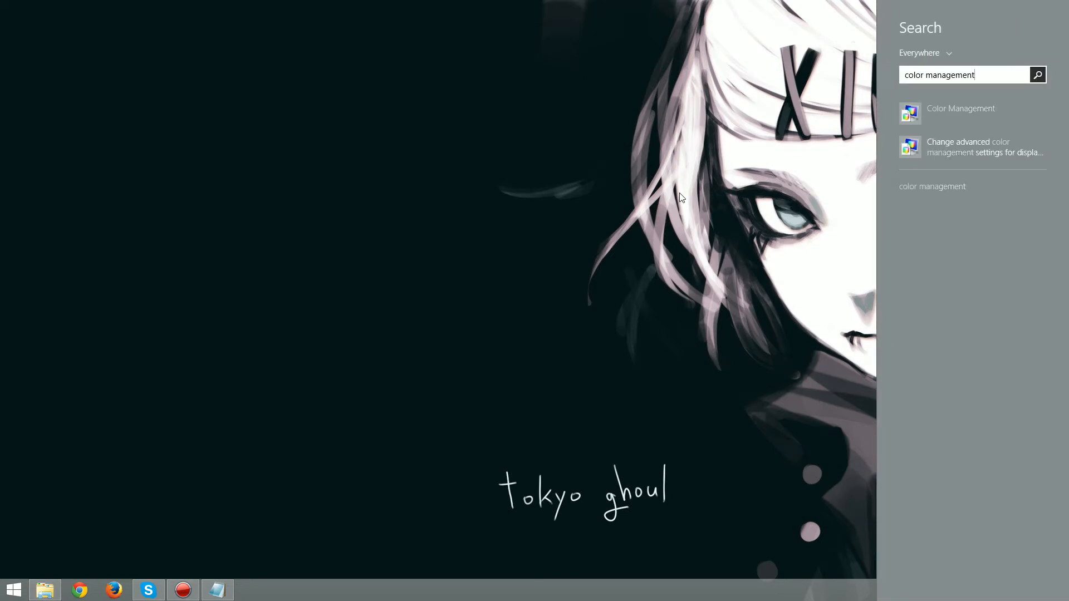
# Launch Color Management from the search results, showing the AOC 2367M display's profiles.
pyautogui.click(960, 109)
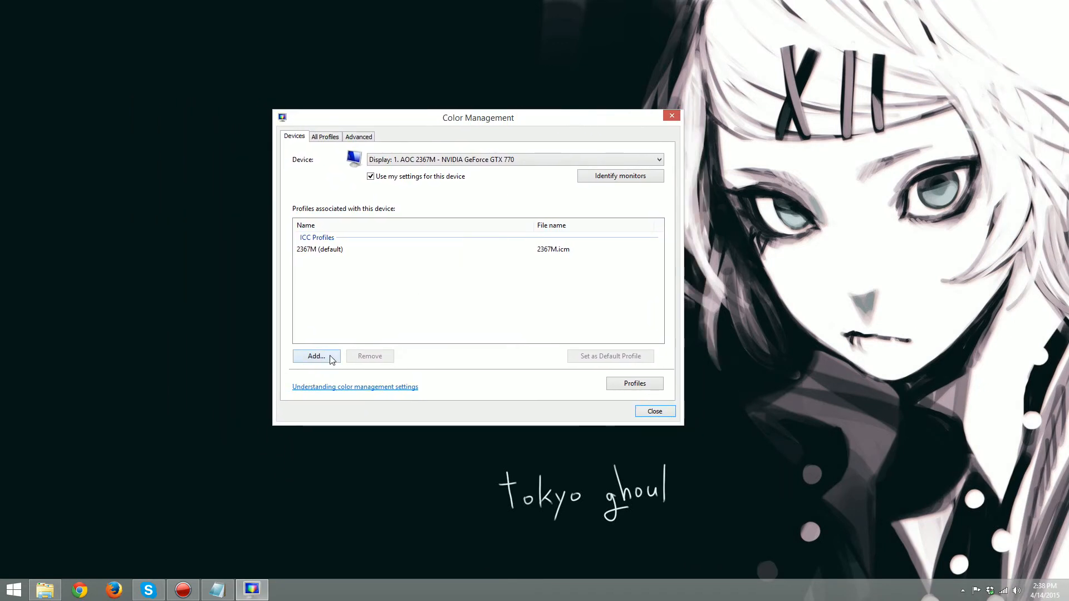
# Add the sRGB IEC61966-2.1 profile to the display and set it as default.
pyautogui.click(316, 356)
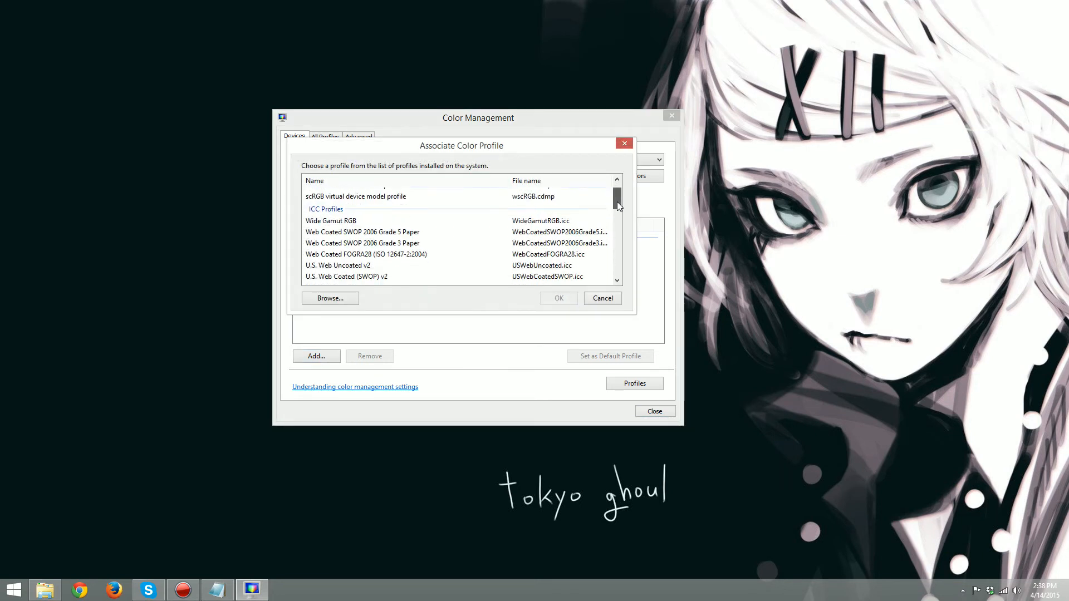
pyautogui.scroll(-3)
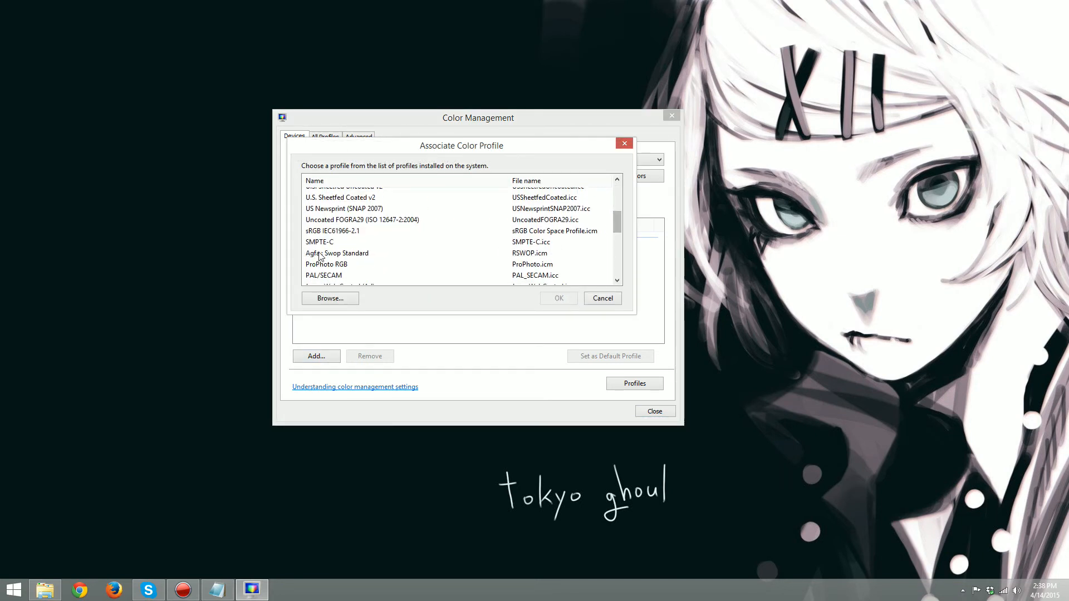
pyautogui.click(332, 231)
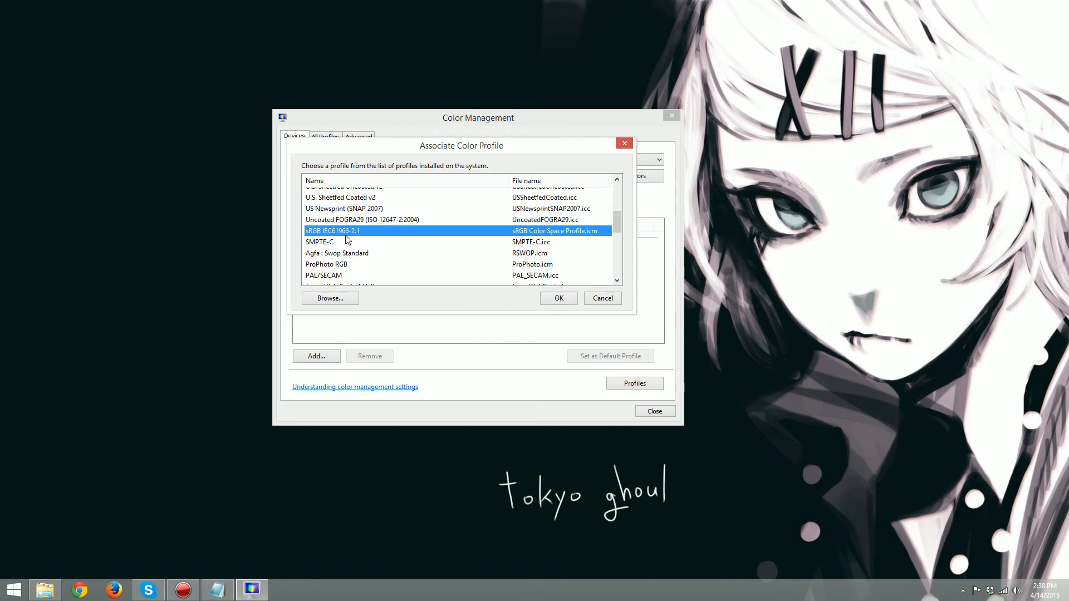
pyautogui.moveTo(483, 246)
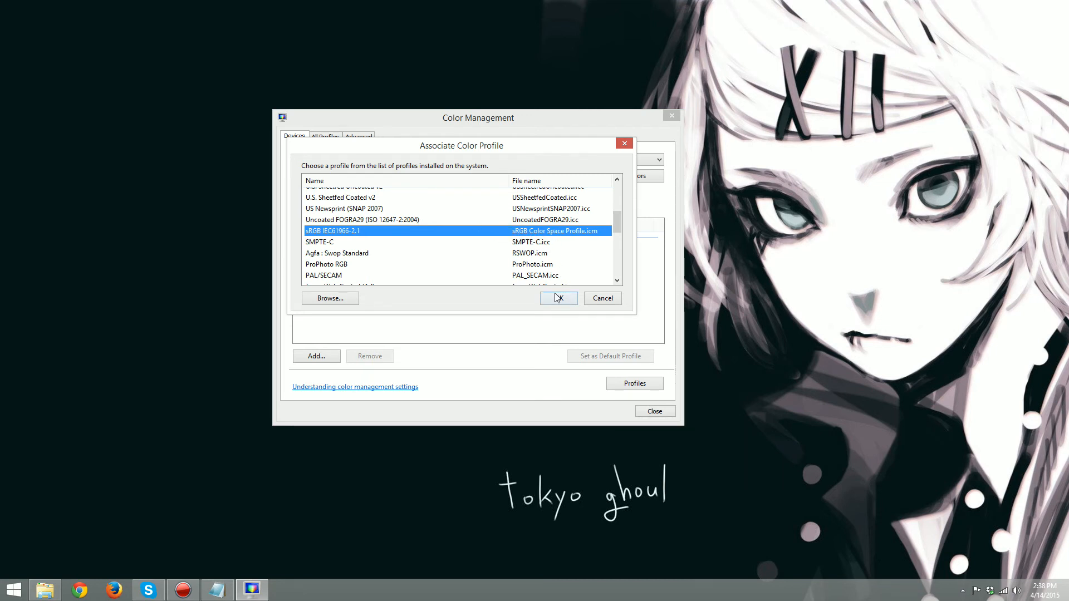
pyautogui.click(558, 299)
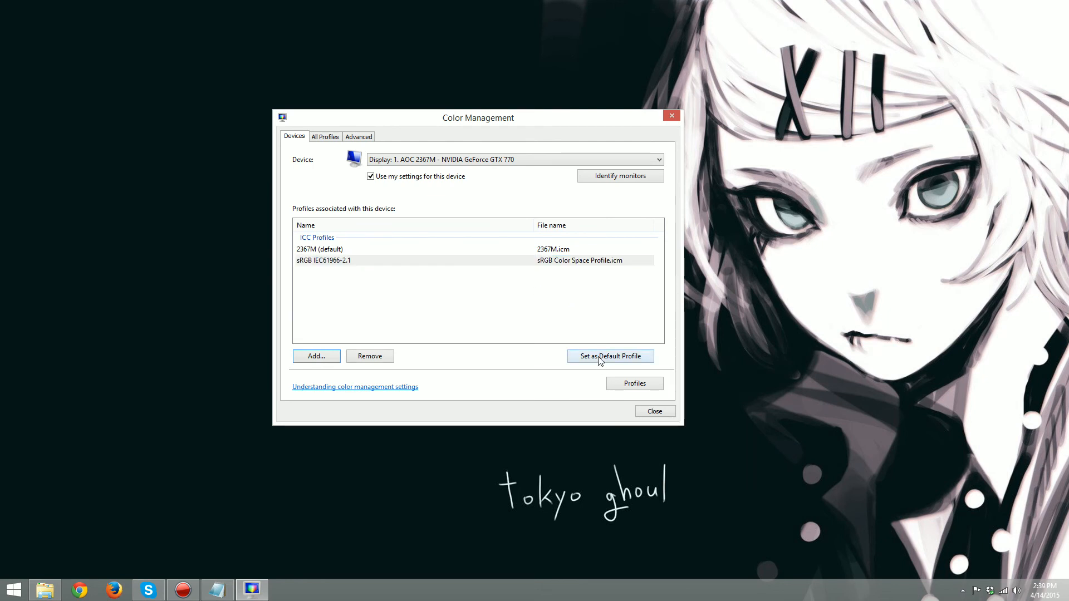
pyautogui.click(610, 356)
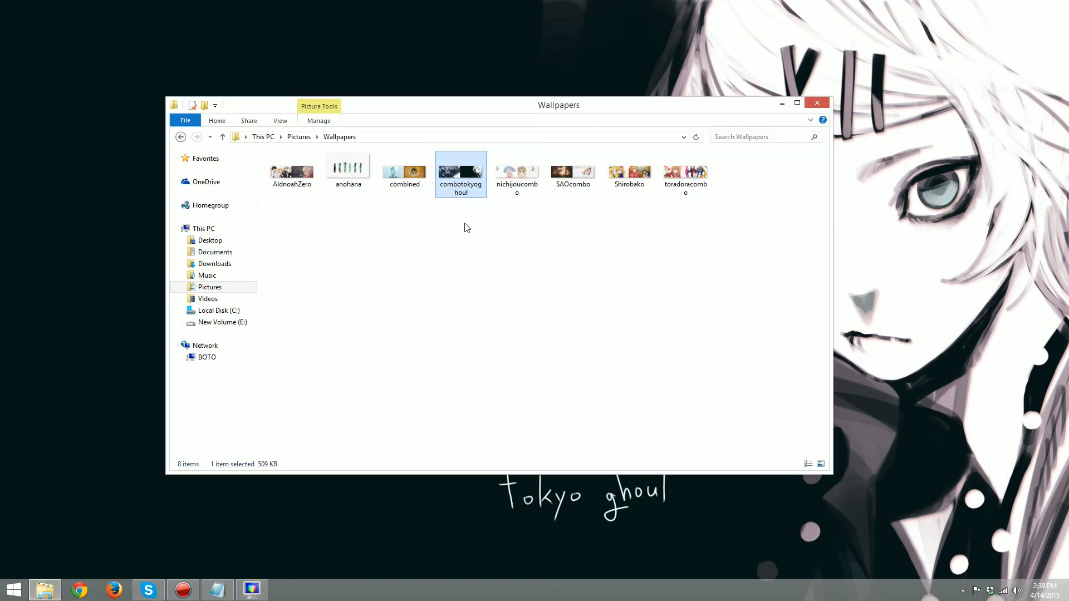
# Reopen combotokyoghoul in Photo Viewer to confirm the yellow tint is gone.
pyautogui.doubleClick(461, 171)
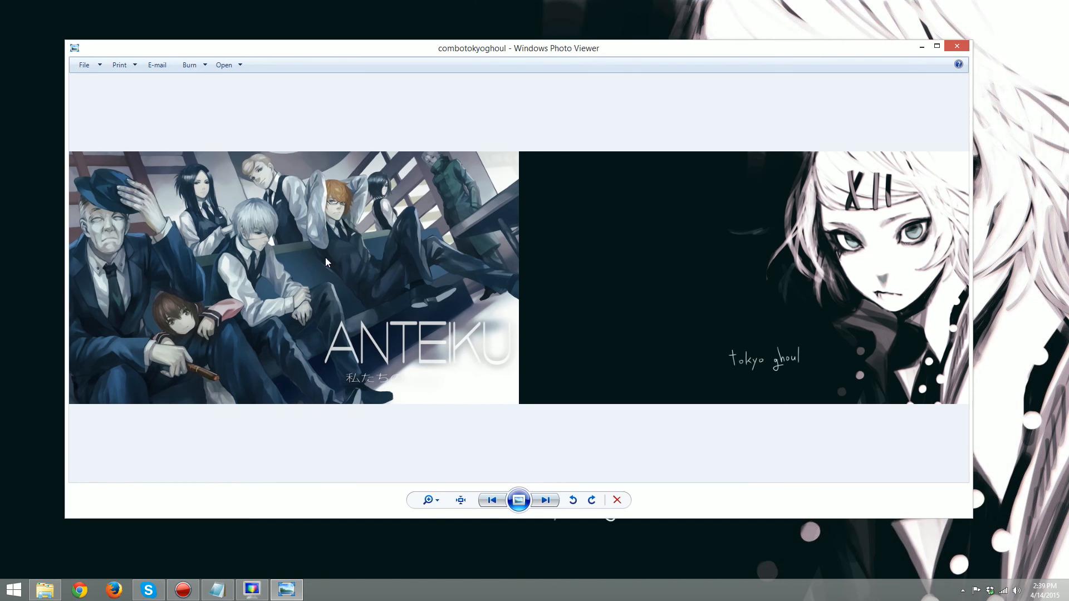
pyautogui.moveTo(779, 152)
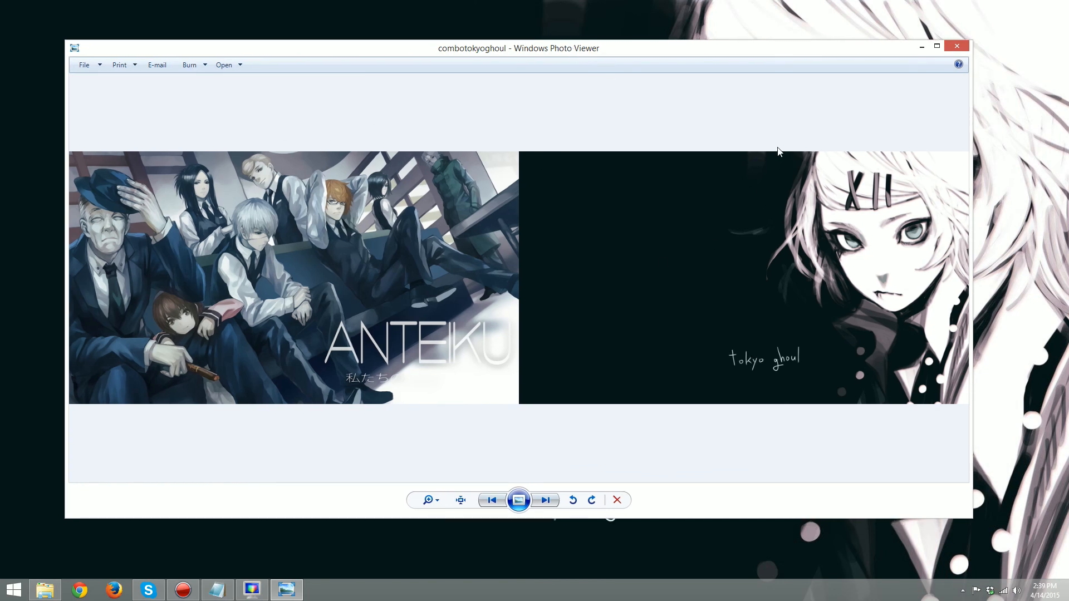
pyautogui.moveTo(835, 152)
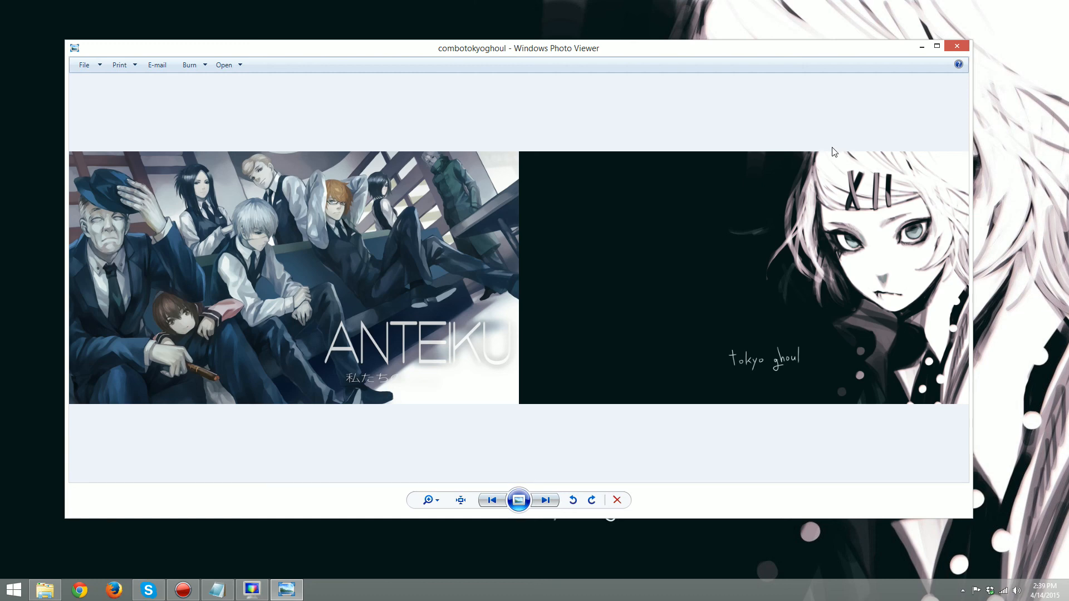